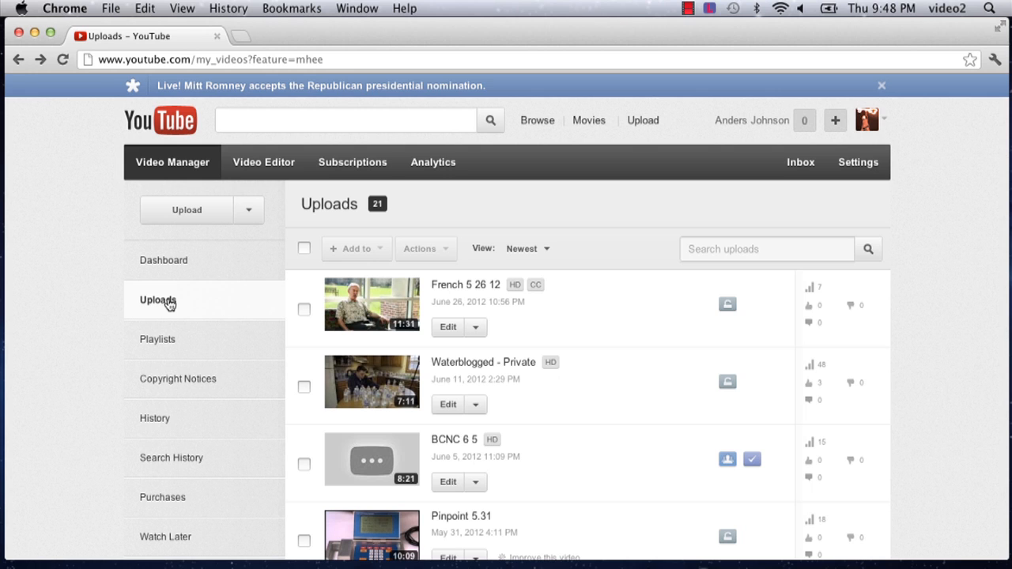
Step: Open the details editor for the uploaded video Pinpoint 5.31 from the Uploads list
scroll(down, 3)
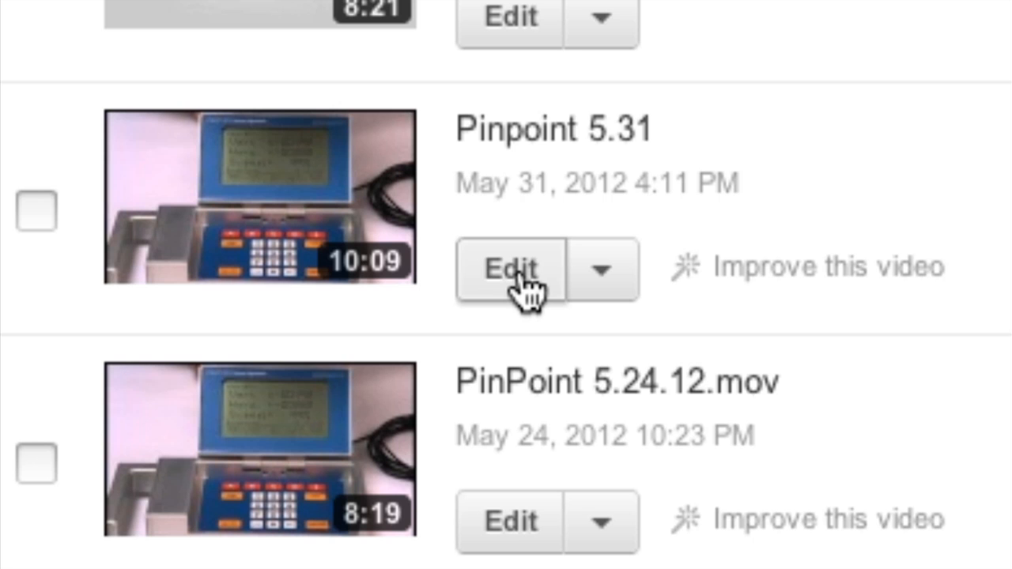
click(509, 269)
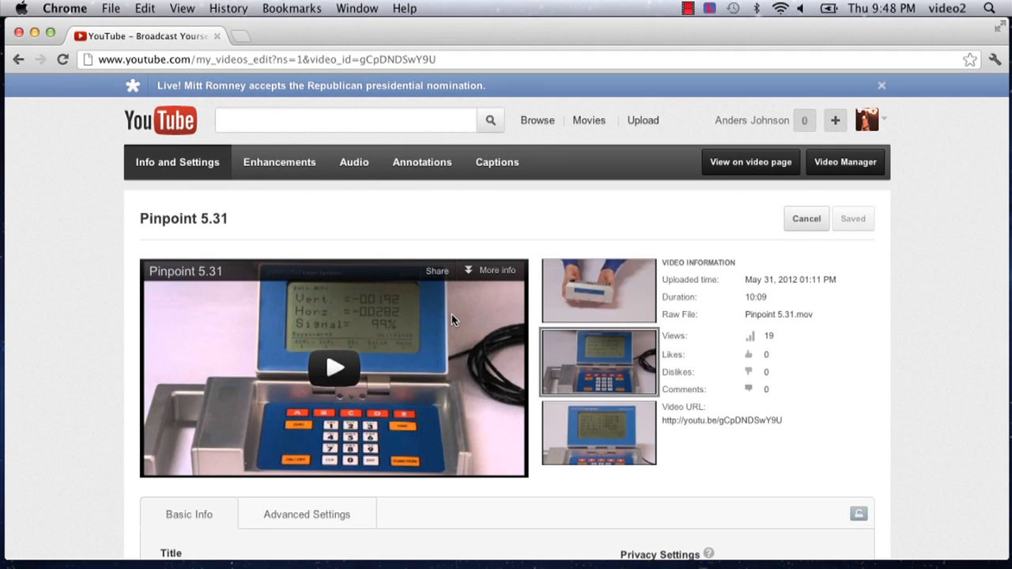
click(880, 85)
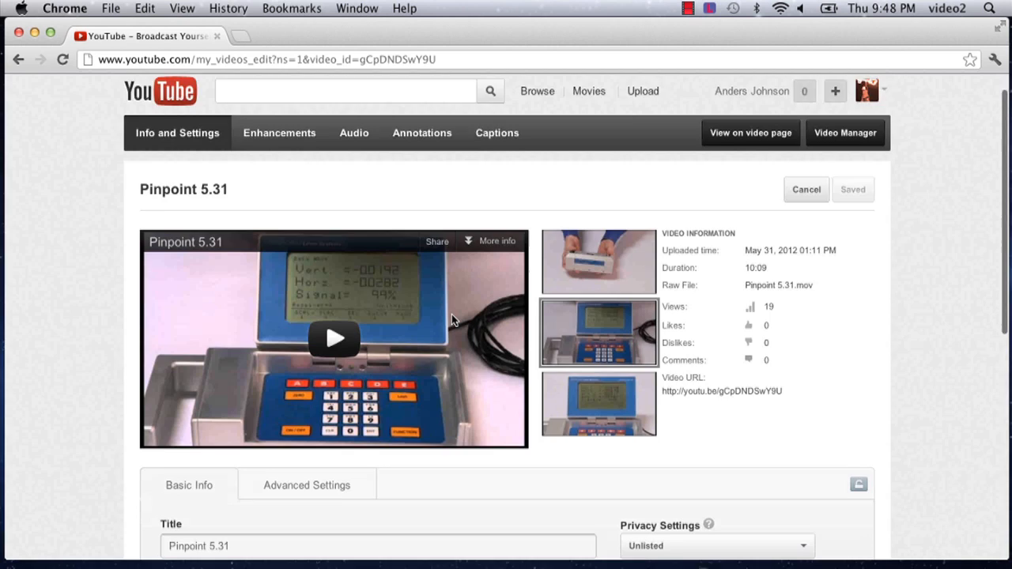
scroll(down, 3)
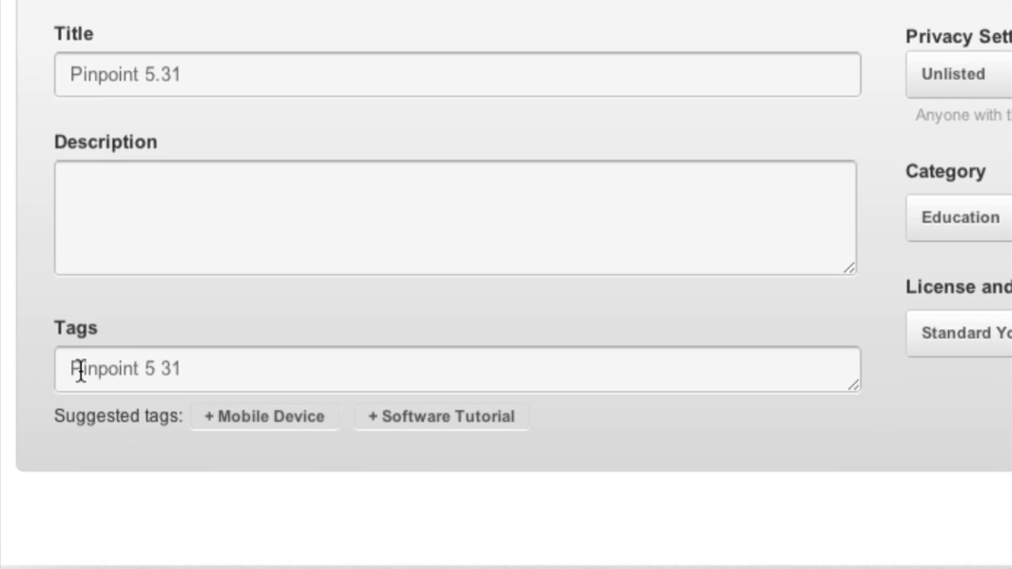
mouse_move(200, 370)
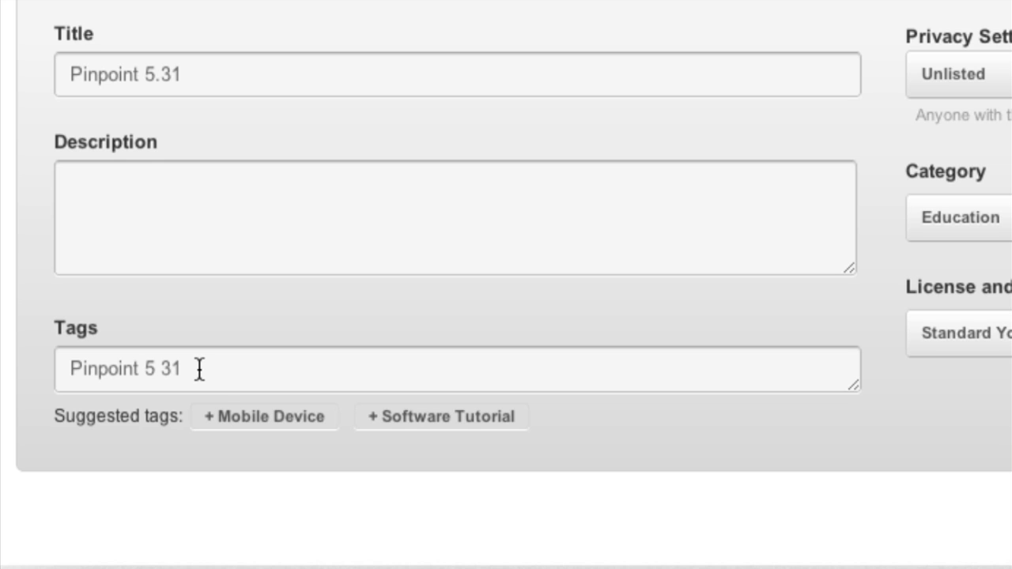
Step: Add the suggested tags Mobile Device, Software Tutorial, Software (Industry) and Device (band)
click(264, 416)
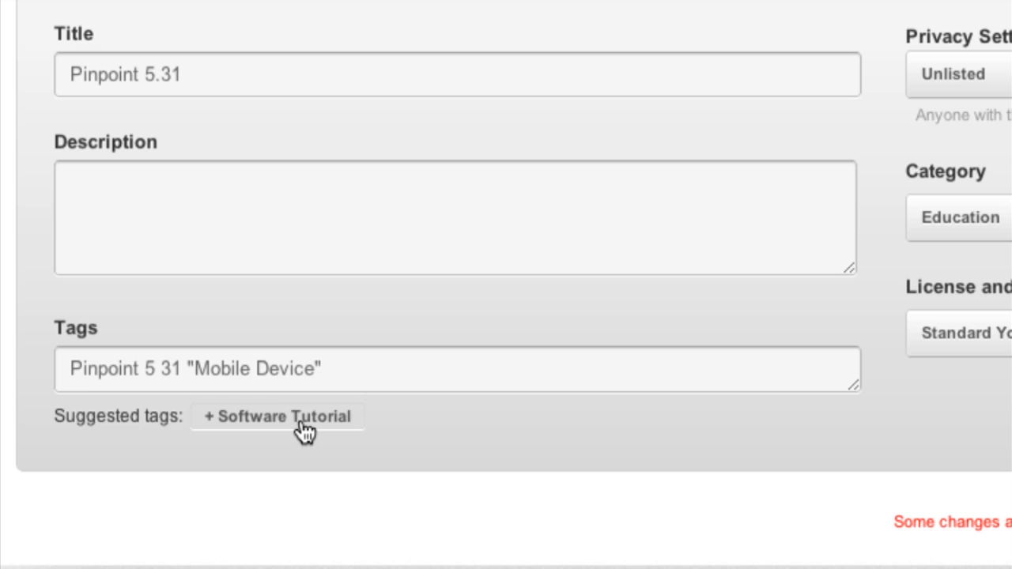
mouse_move(336, 393)
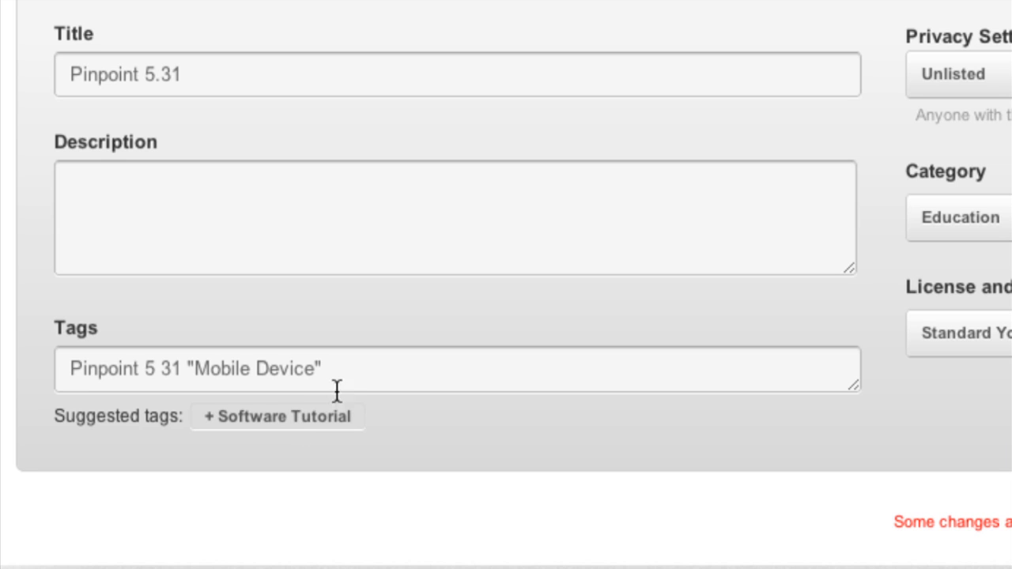
click(277, 418)
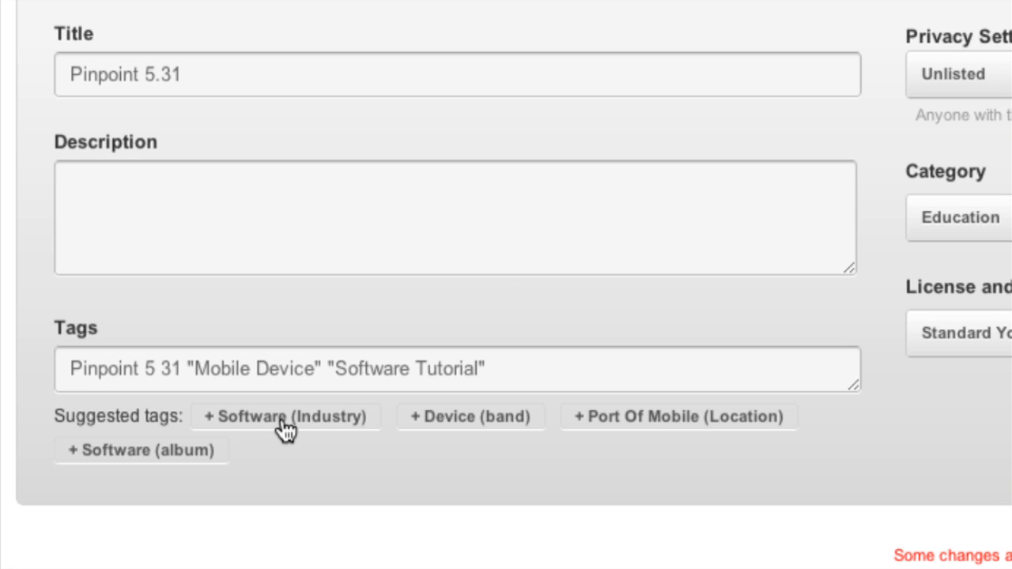
click(285, 416)
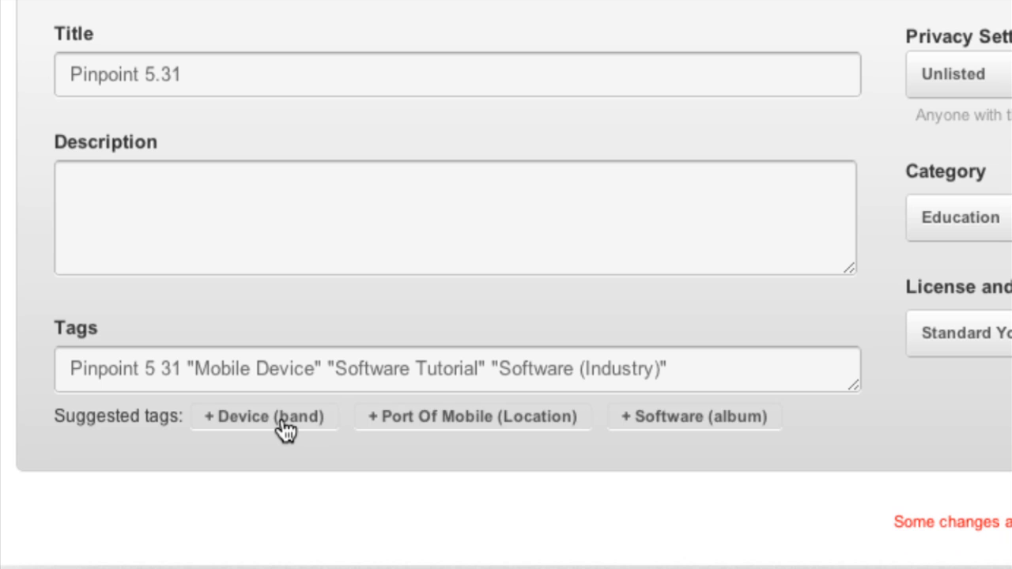
click(265, 417)
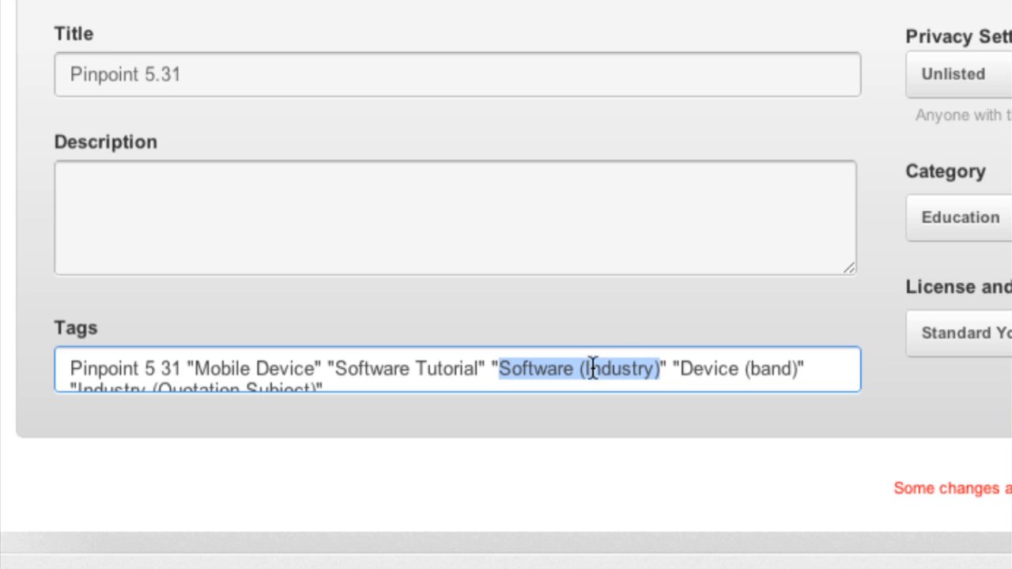
Step: Delete the Software (Industry) tag and remaining unwanted software tag text from the Tags field
key(Delete)
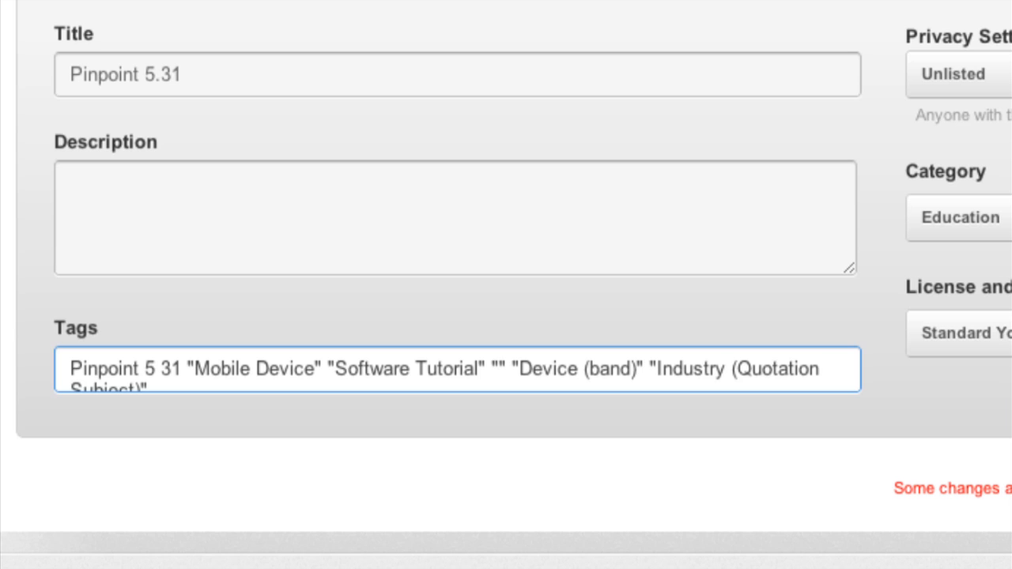
key(Backspace)
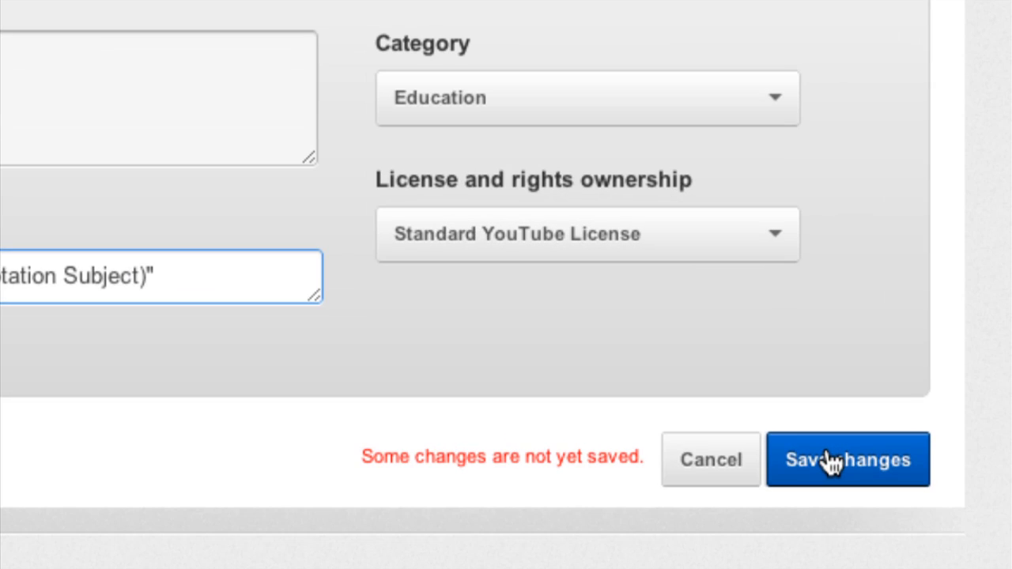
Step: Save the edited video details so all tag changes are stored
click(847, 458)
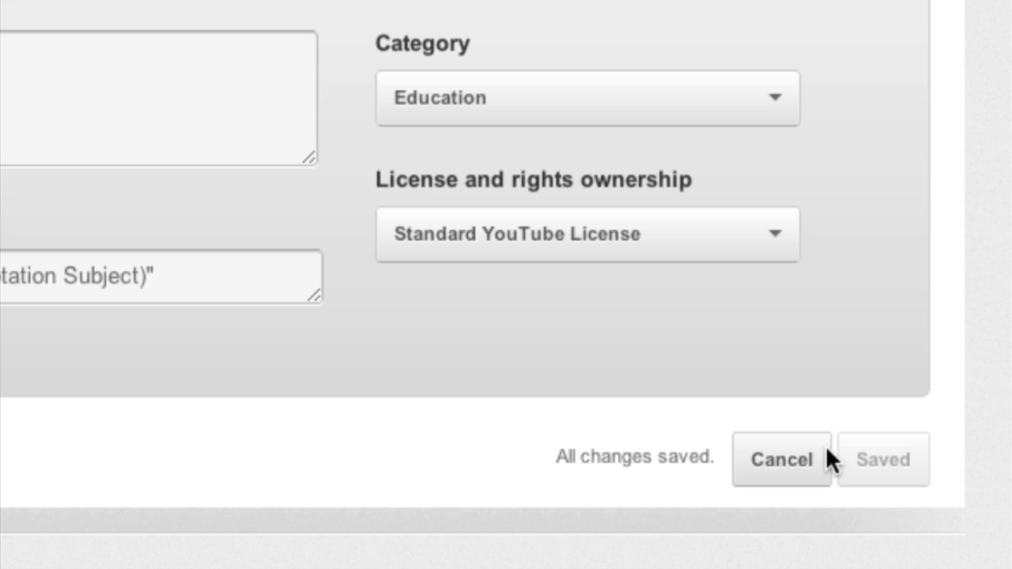
mouse_move(566, 452)
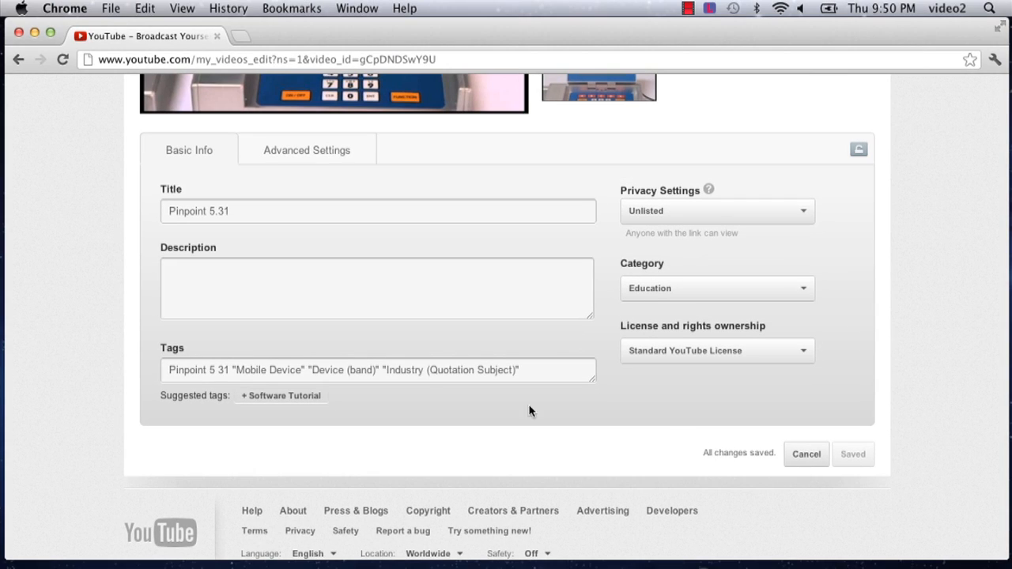
mouse_move(383, 419)
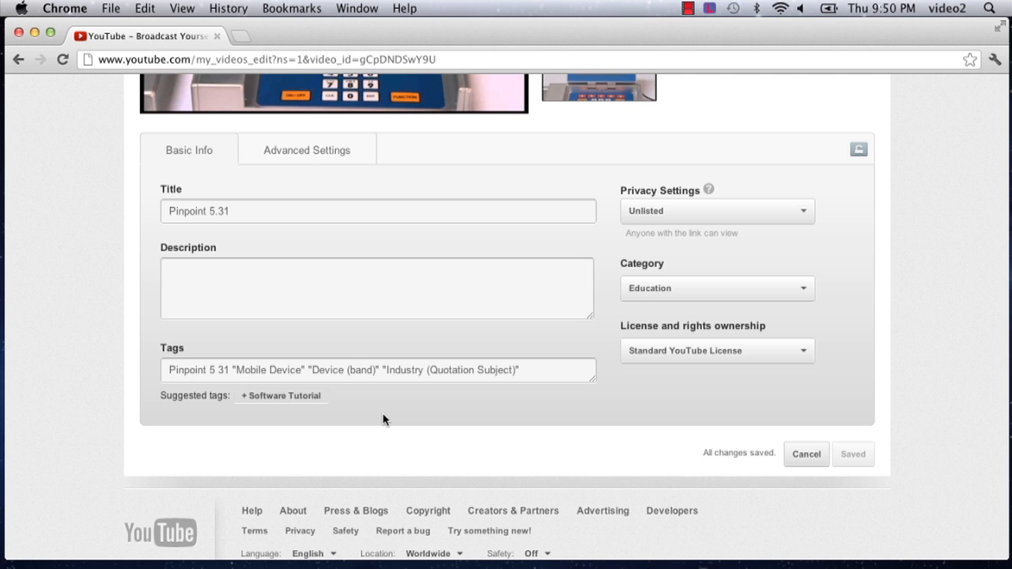